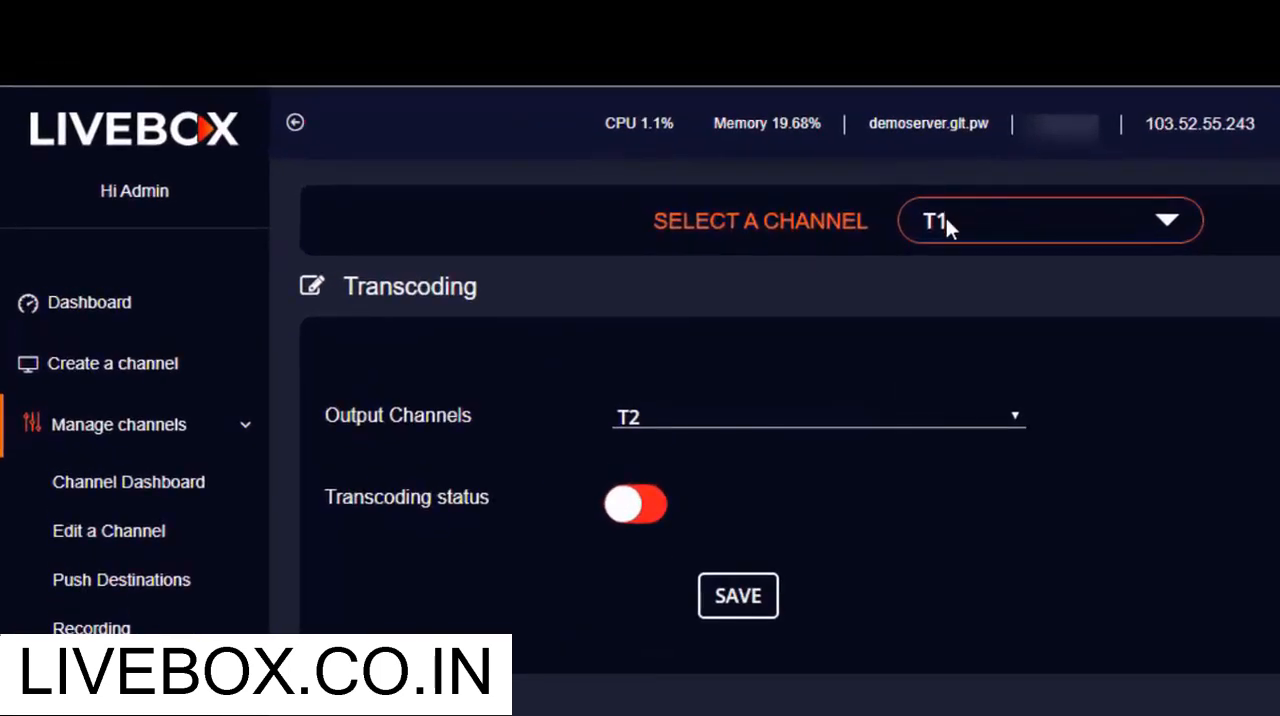
mouse_move(964, 420)
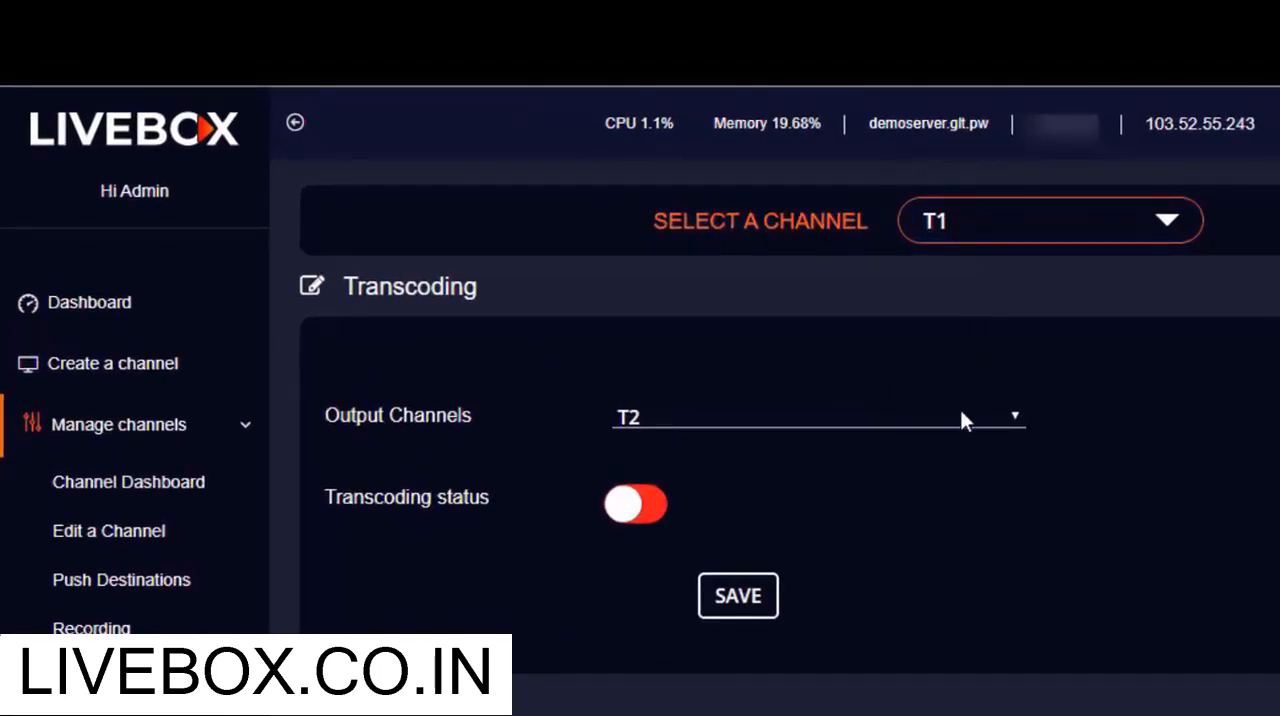
mouse_move(920, 250)
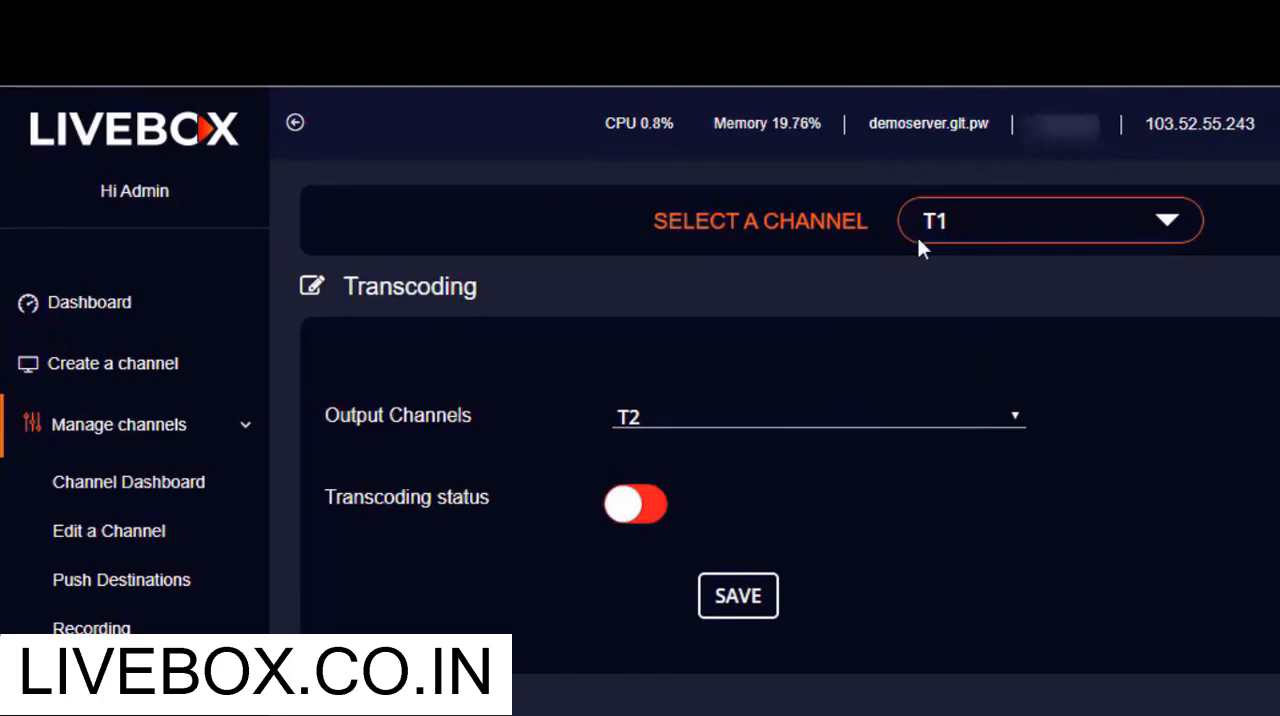
Keep T1 as the input channel and switch its transcoding status on.
click(1050, 220)
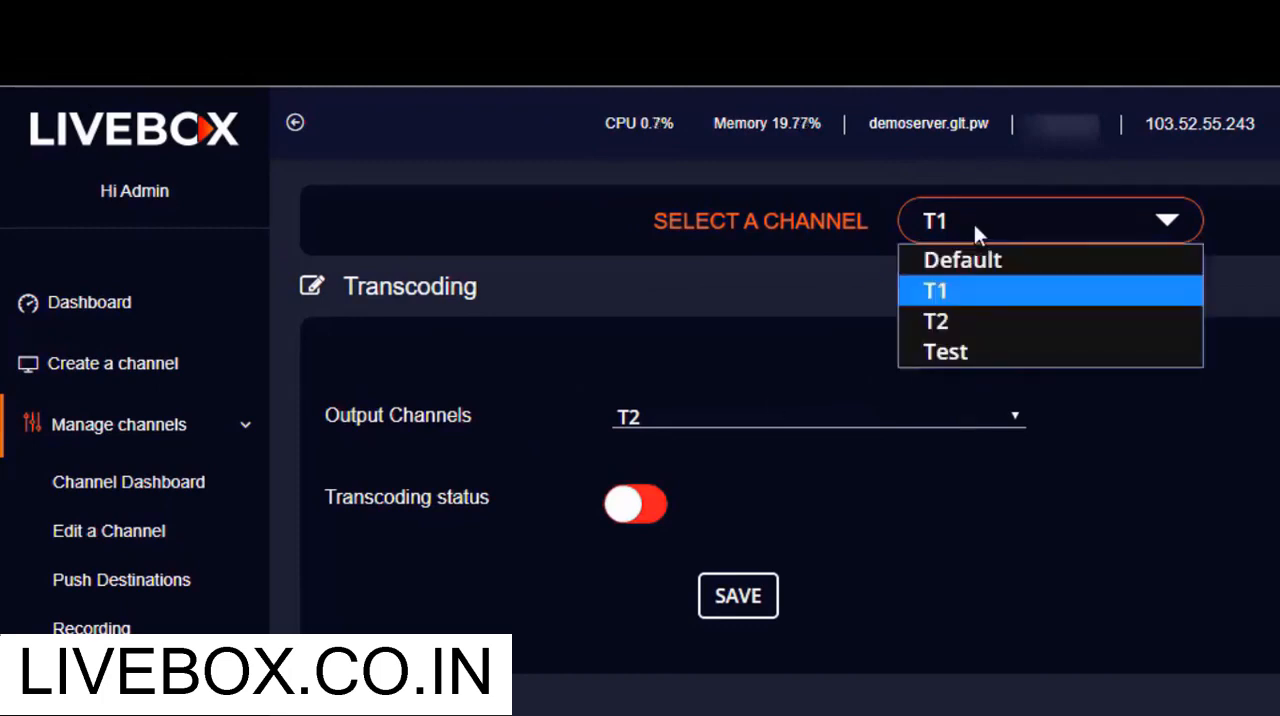
mouse_move(970, 304)
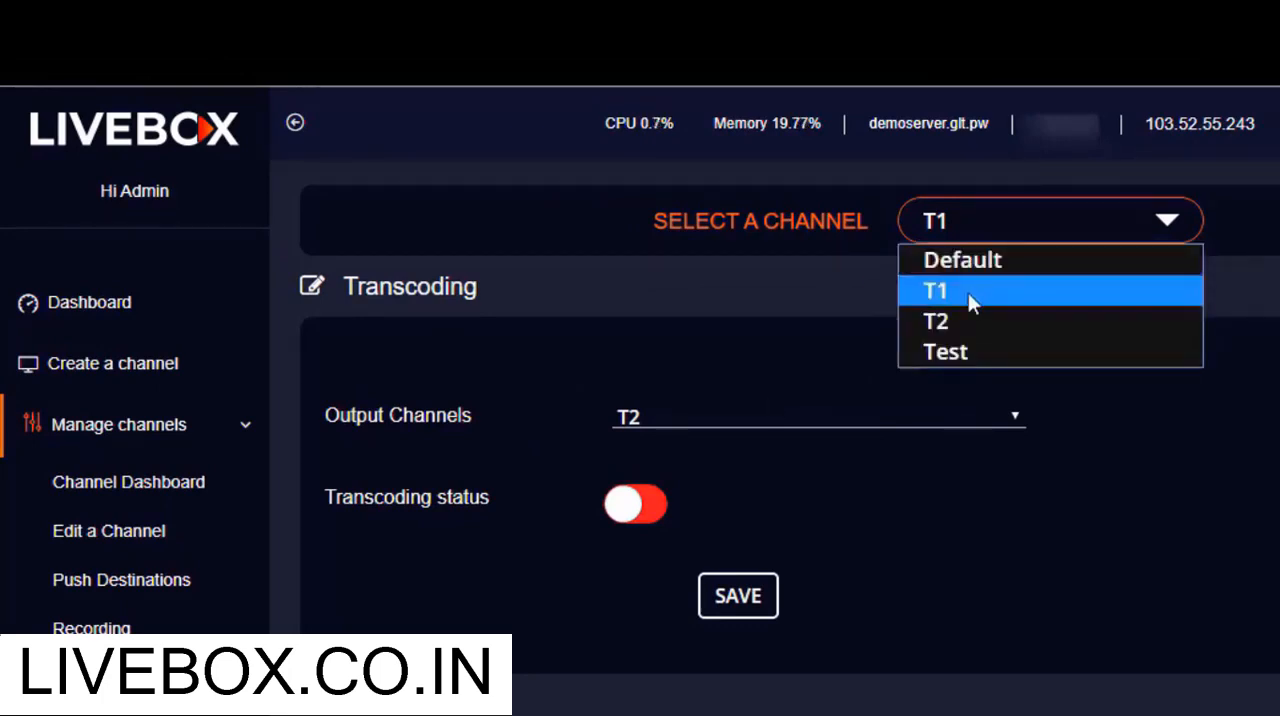
mouse_move(968, 322)
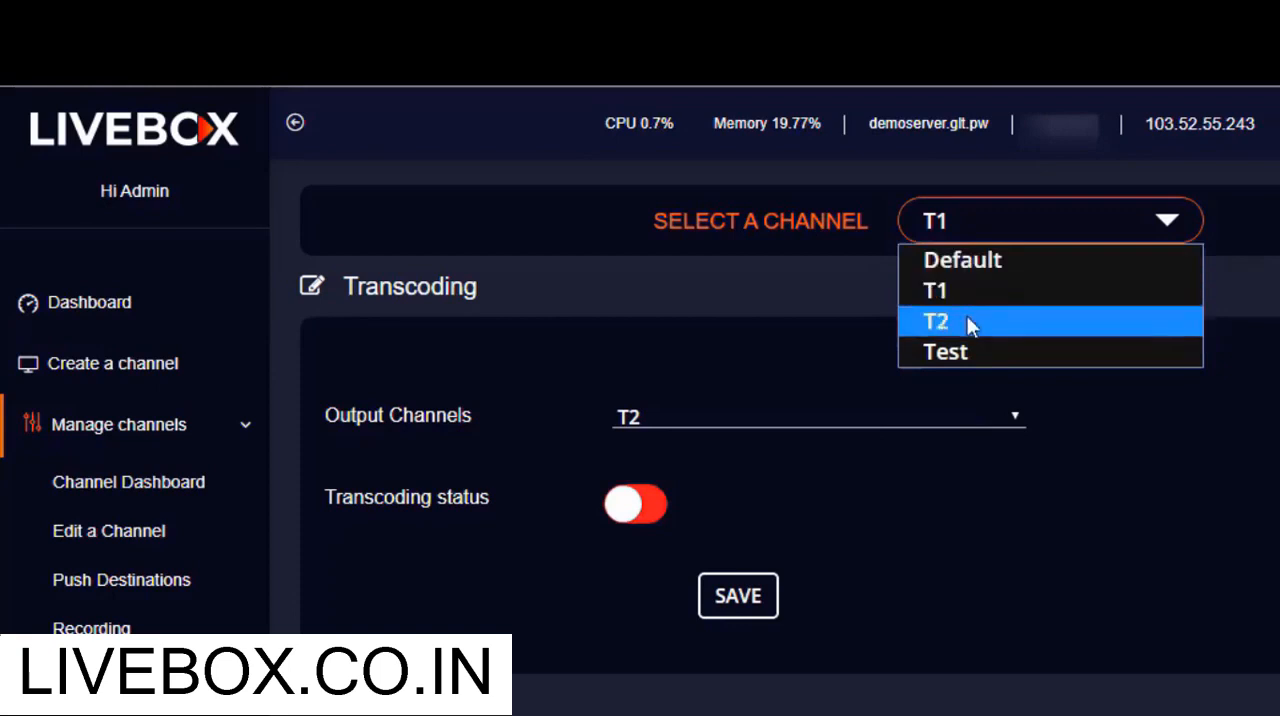
mouse_move(936, 290)
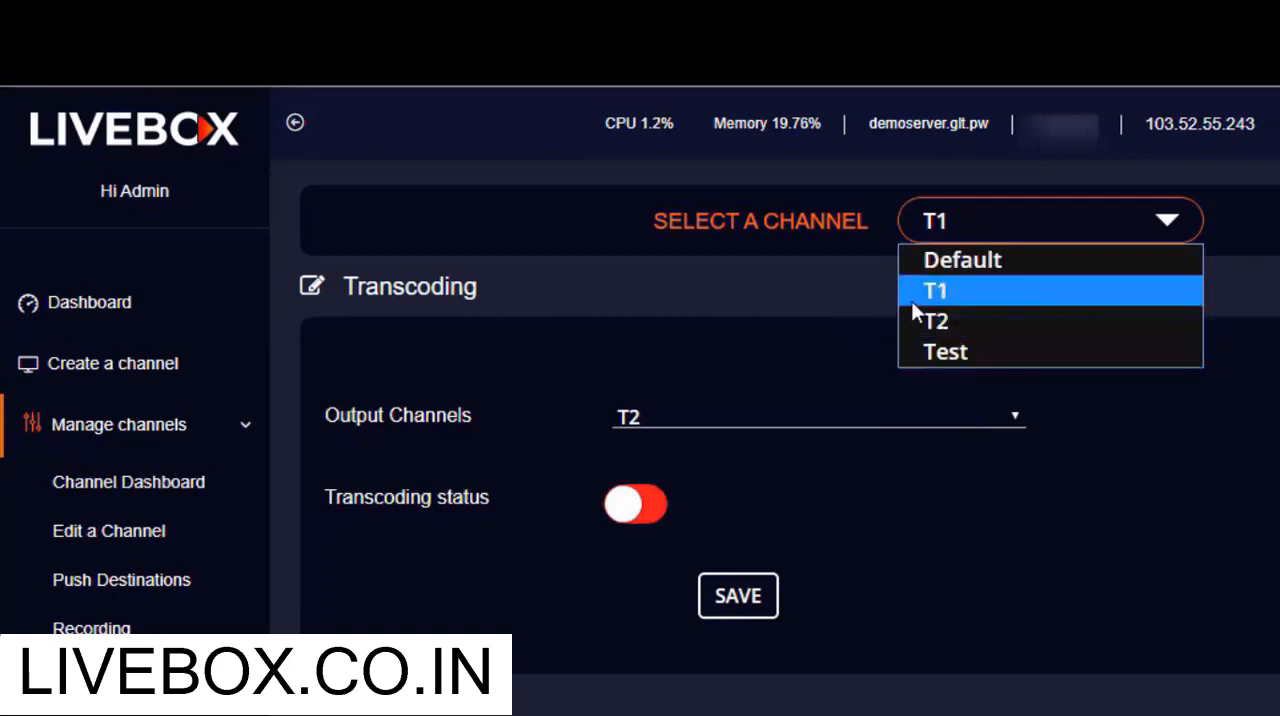
click(934, 290)
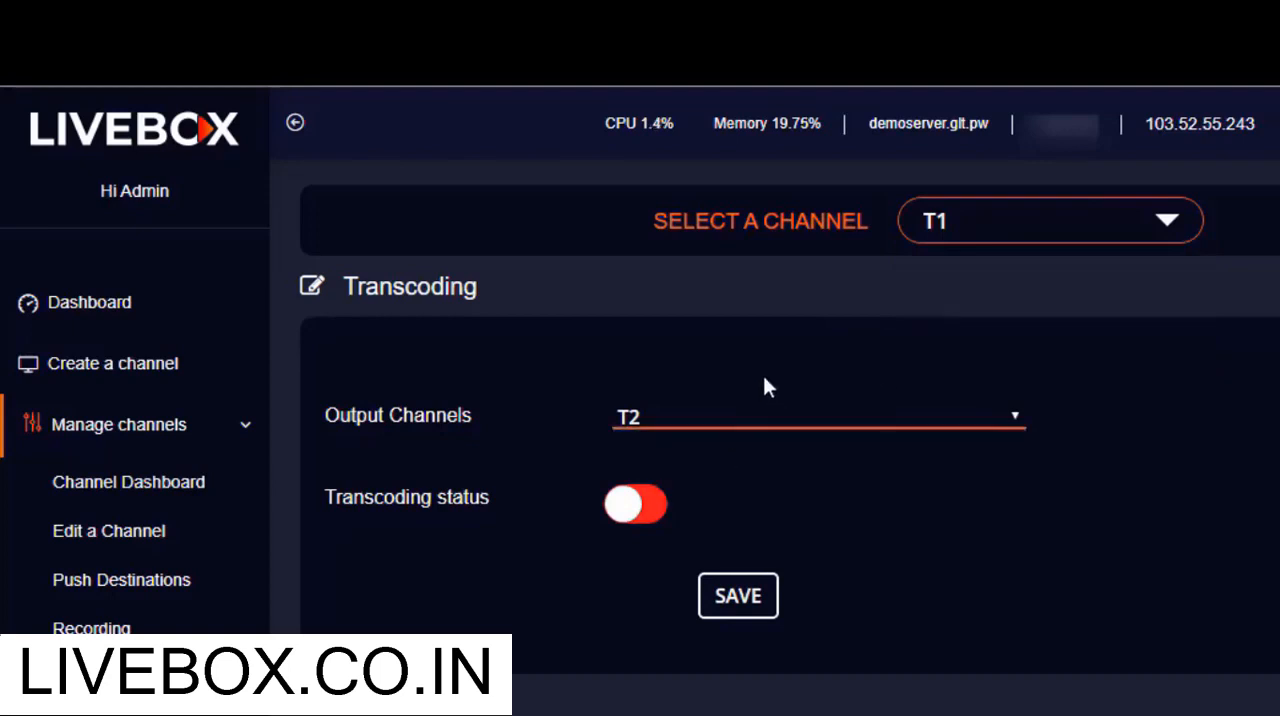
mouse_move(896, 308)
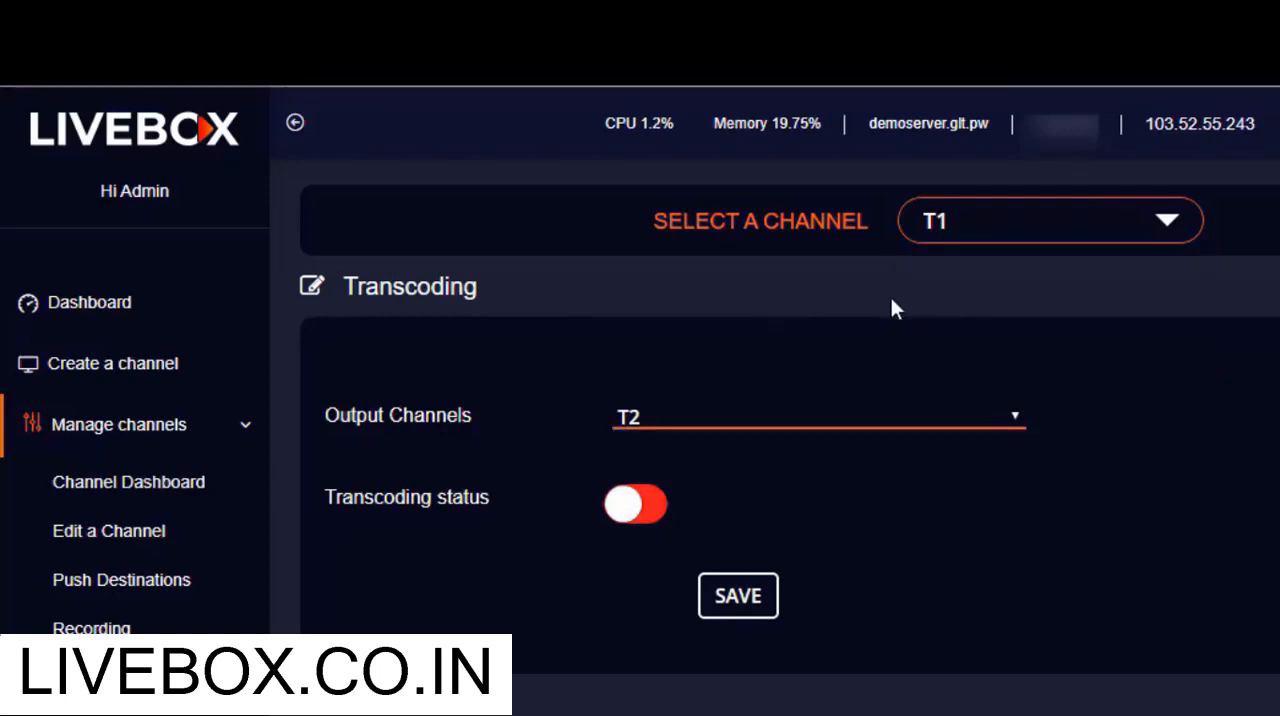
mouse_move(730, 440)
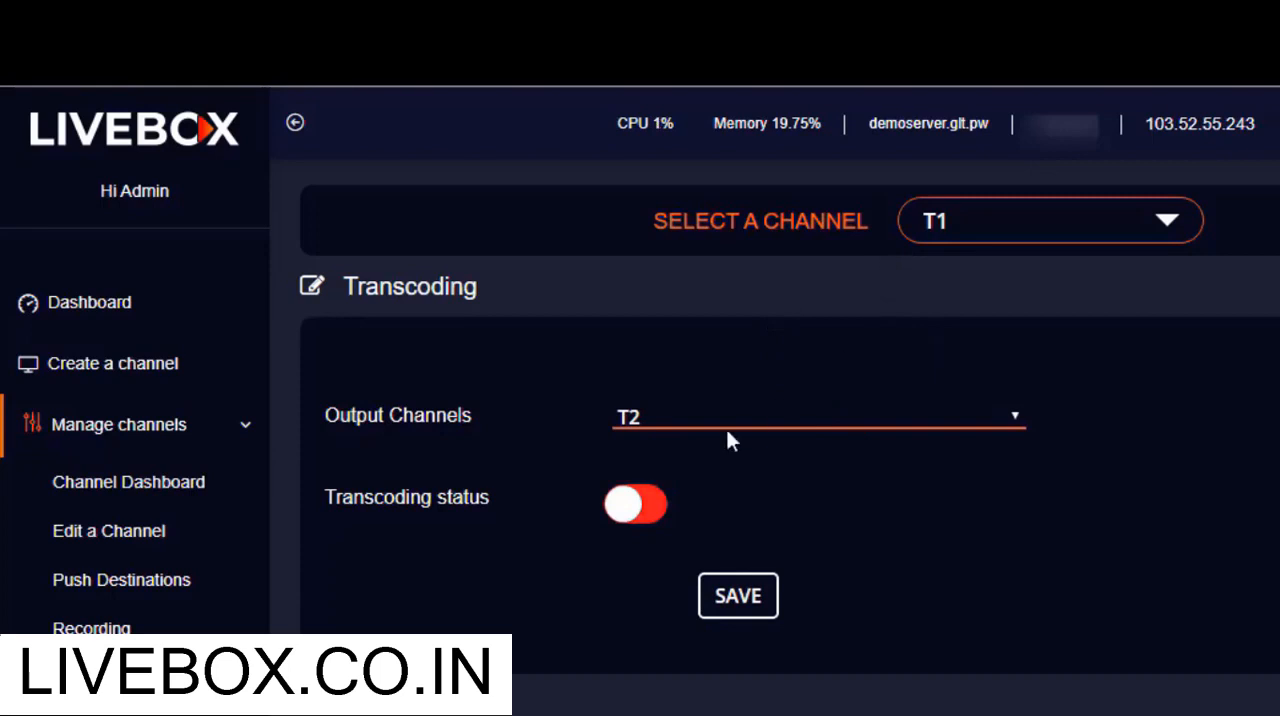
click(636, 504)
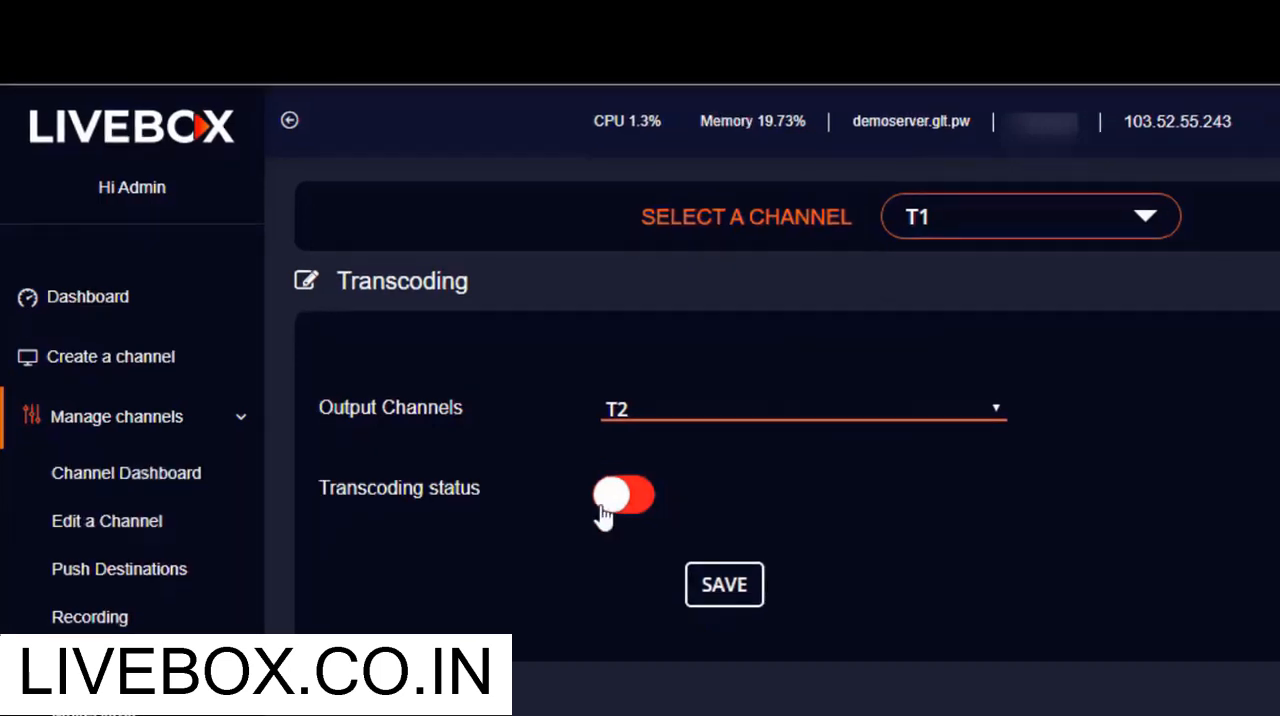
click(624, 496)
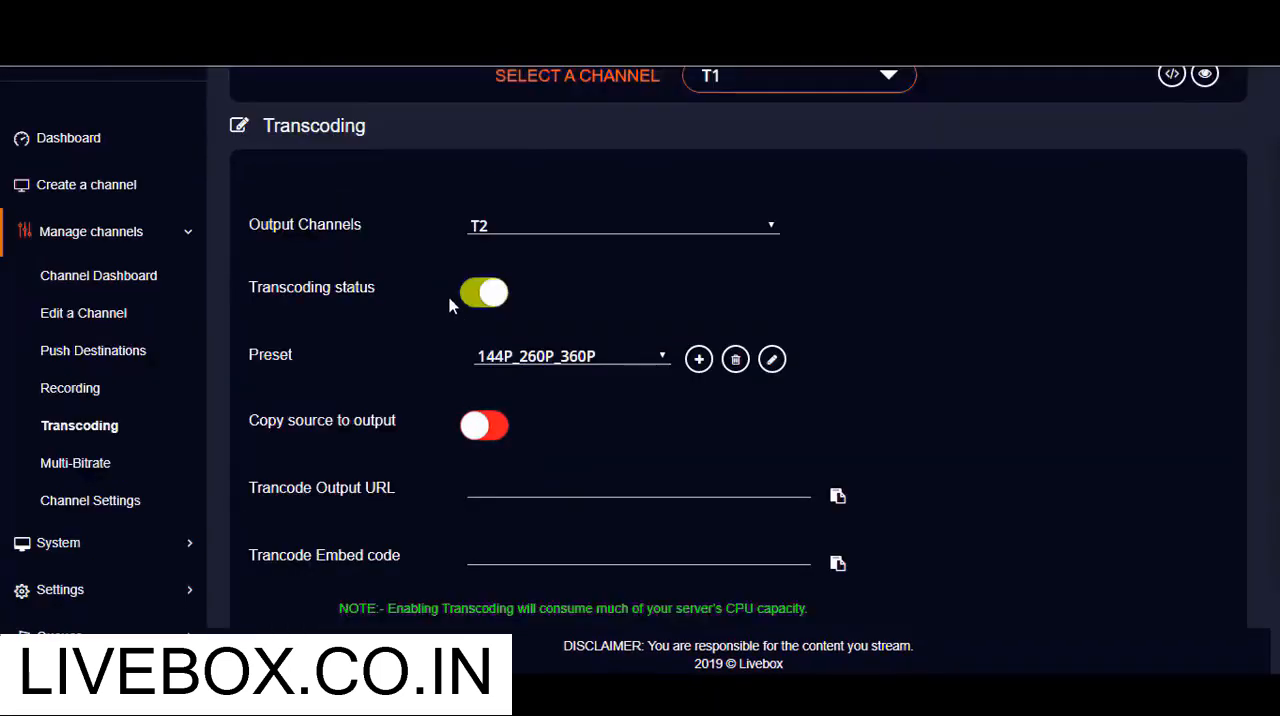
mouse_move(470, 318)
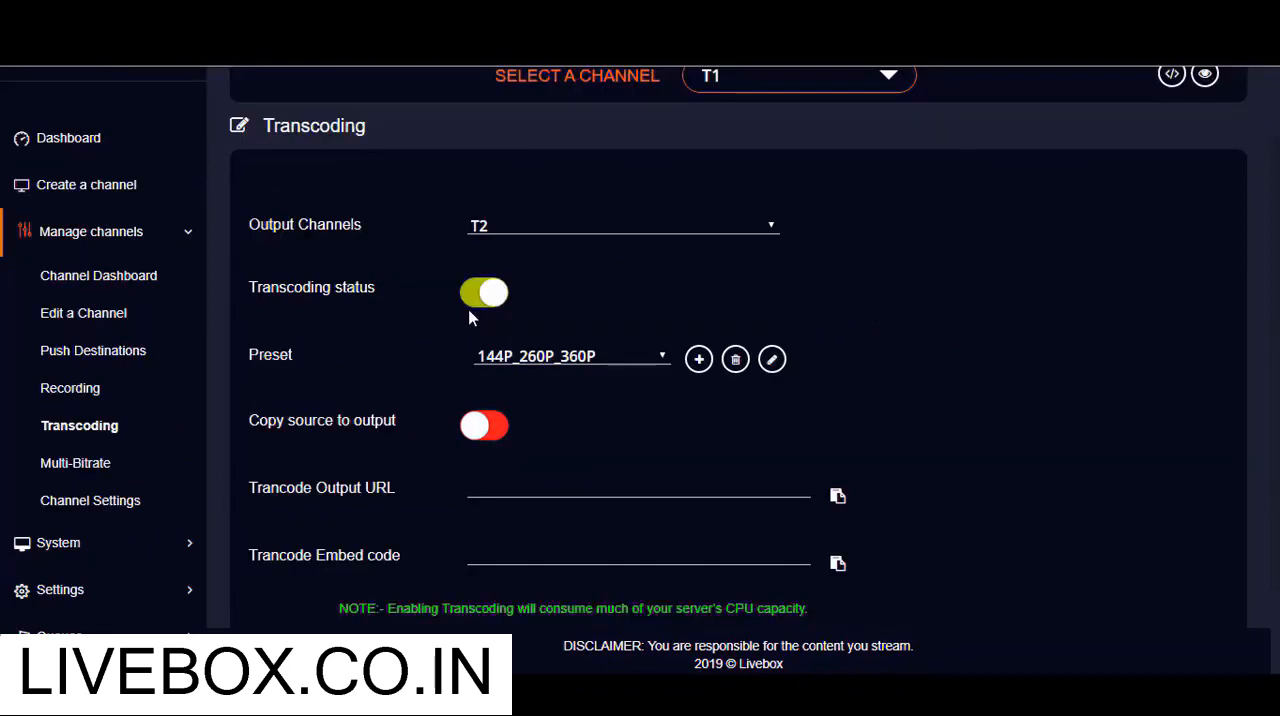
mouse_move(458, 348)
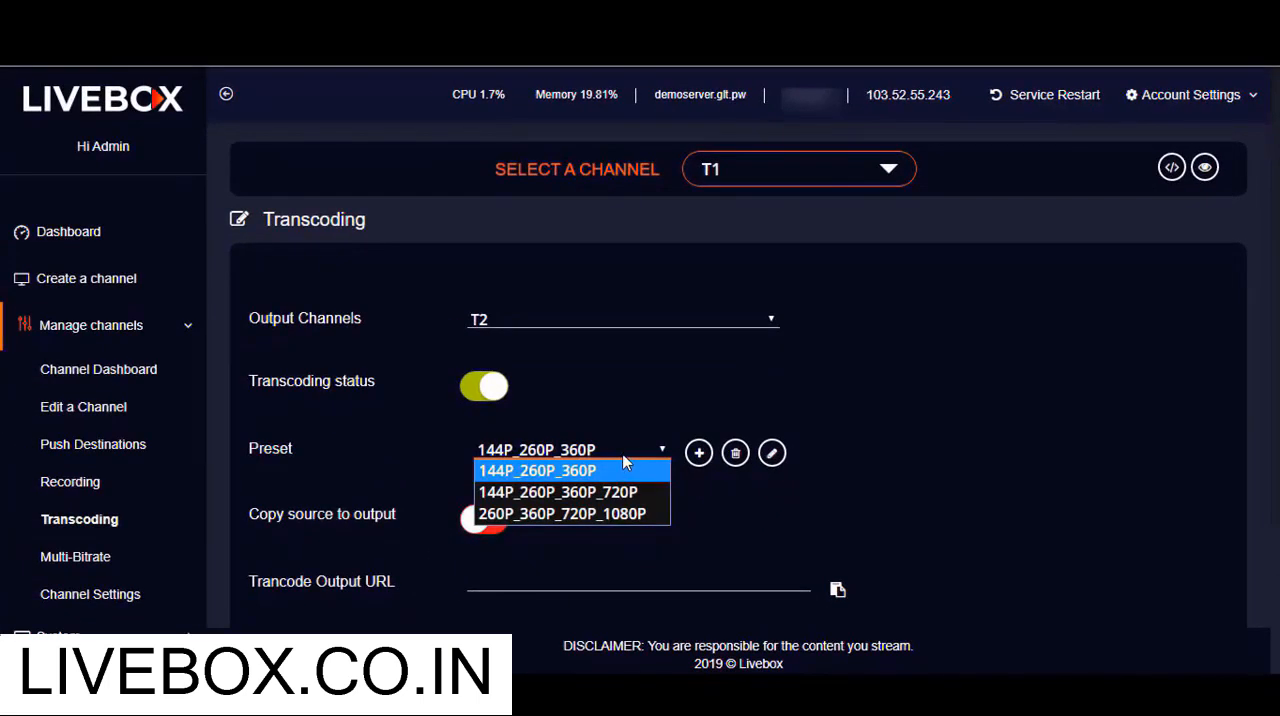
Apply the 260P_360P_720P_1080P preset to T1 and save, producing the T2 HLS output.
click(564, 512)
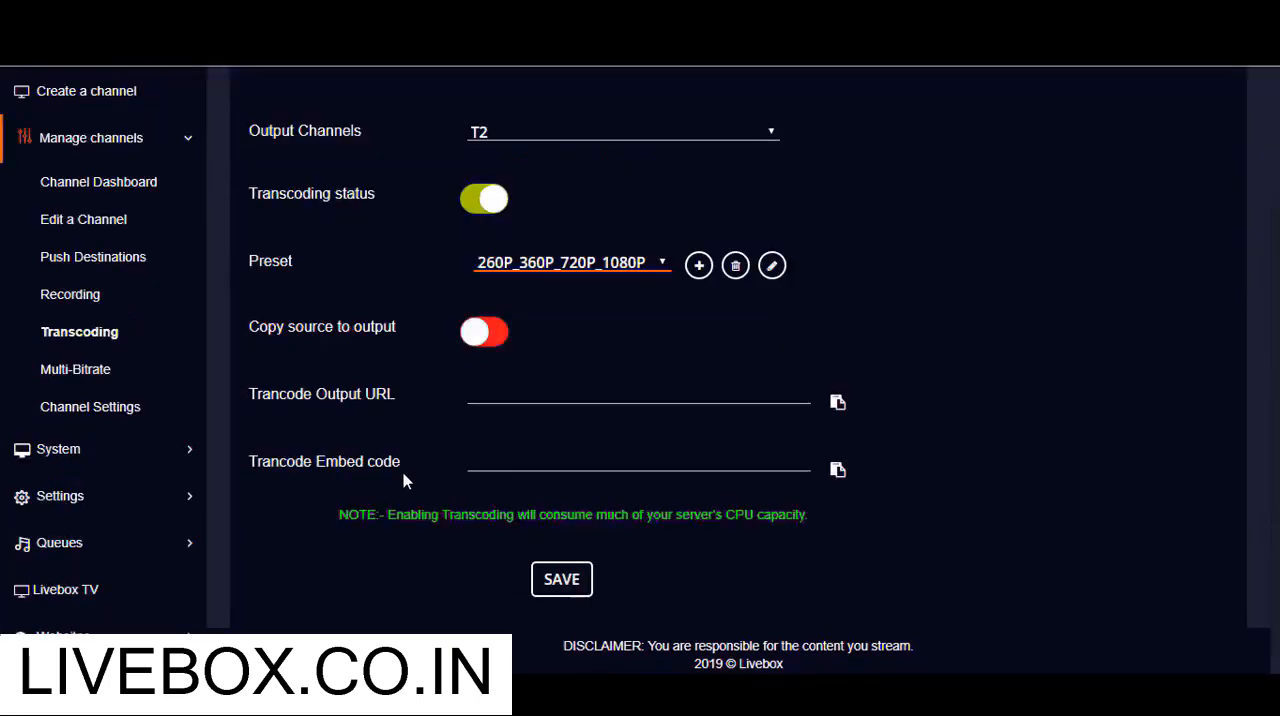
click(560, 580)
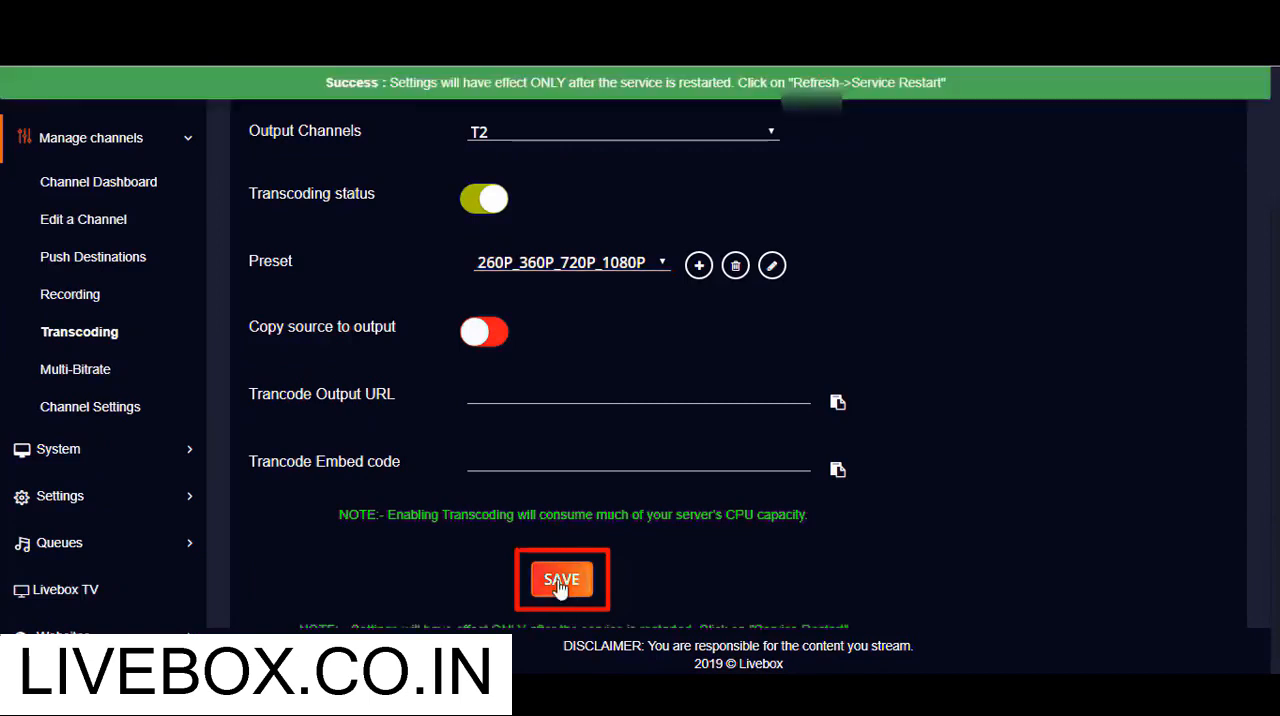
click(560, 580)
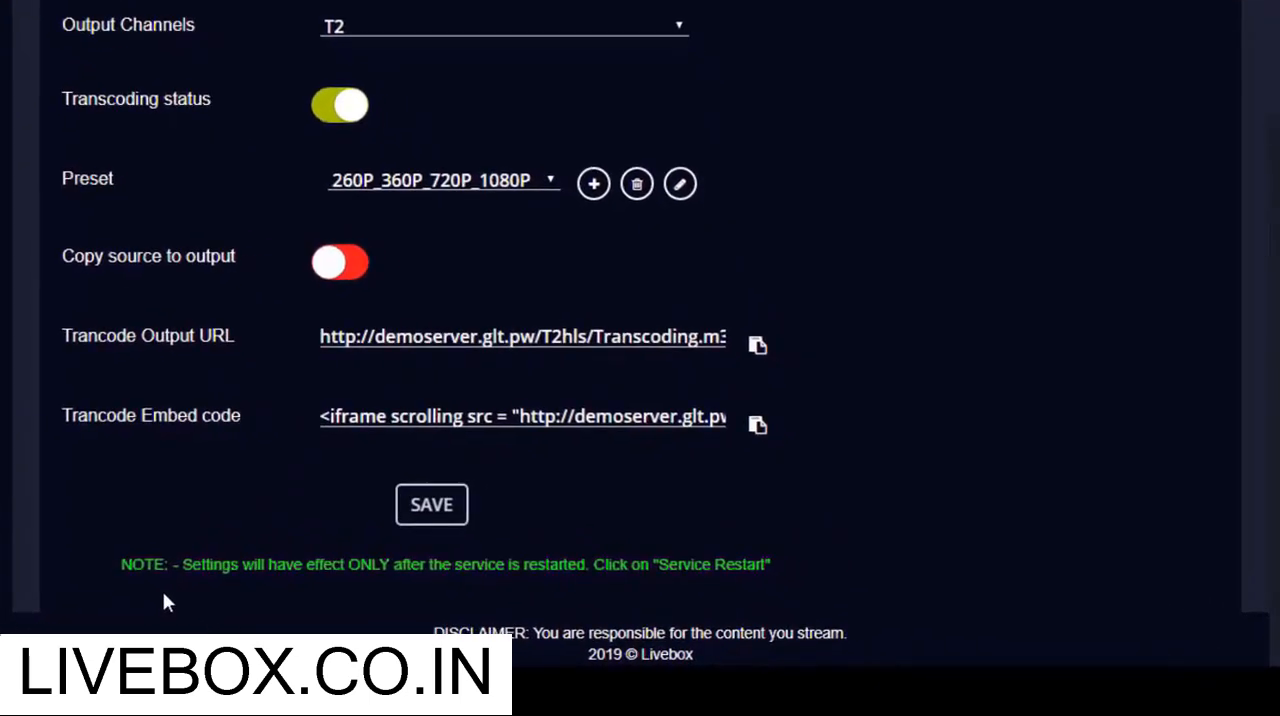
mouse_move(420, 586)
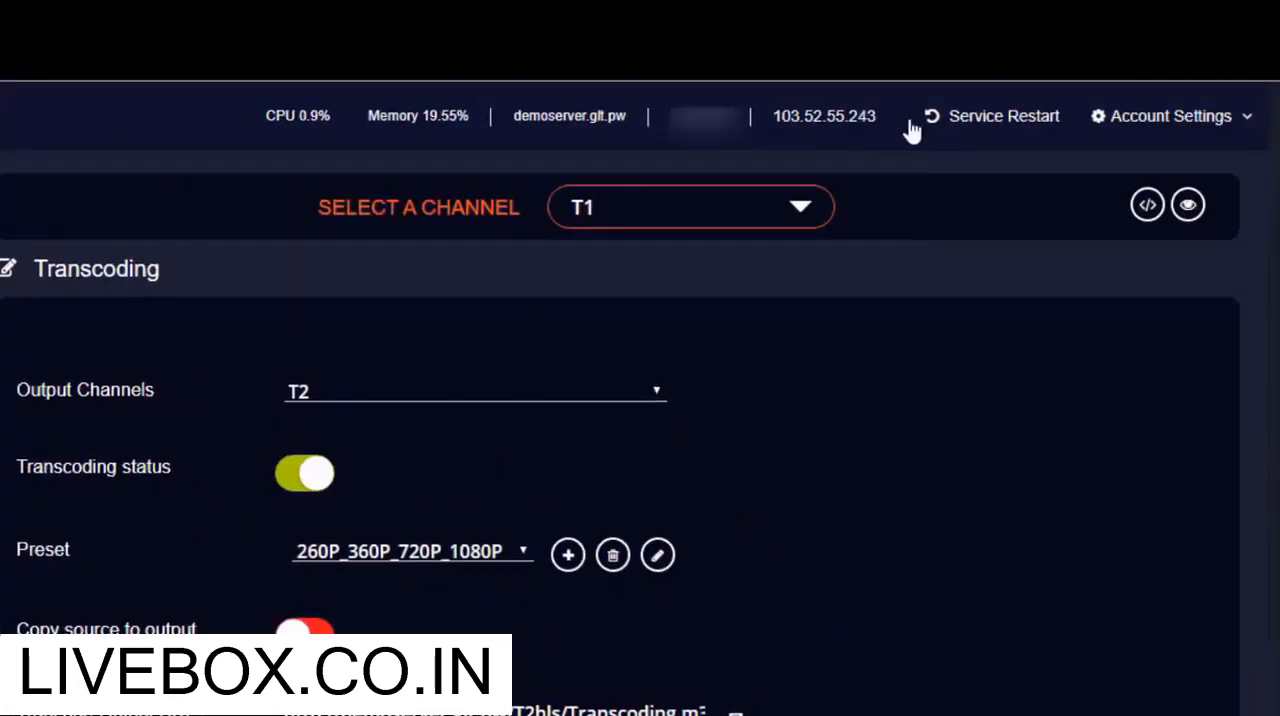
Confirm a Service Restart and bring up T1's RTMP stream URL and key popup.
click(1004, 116)
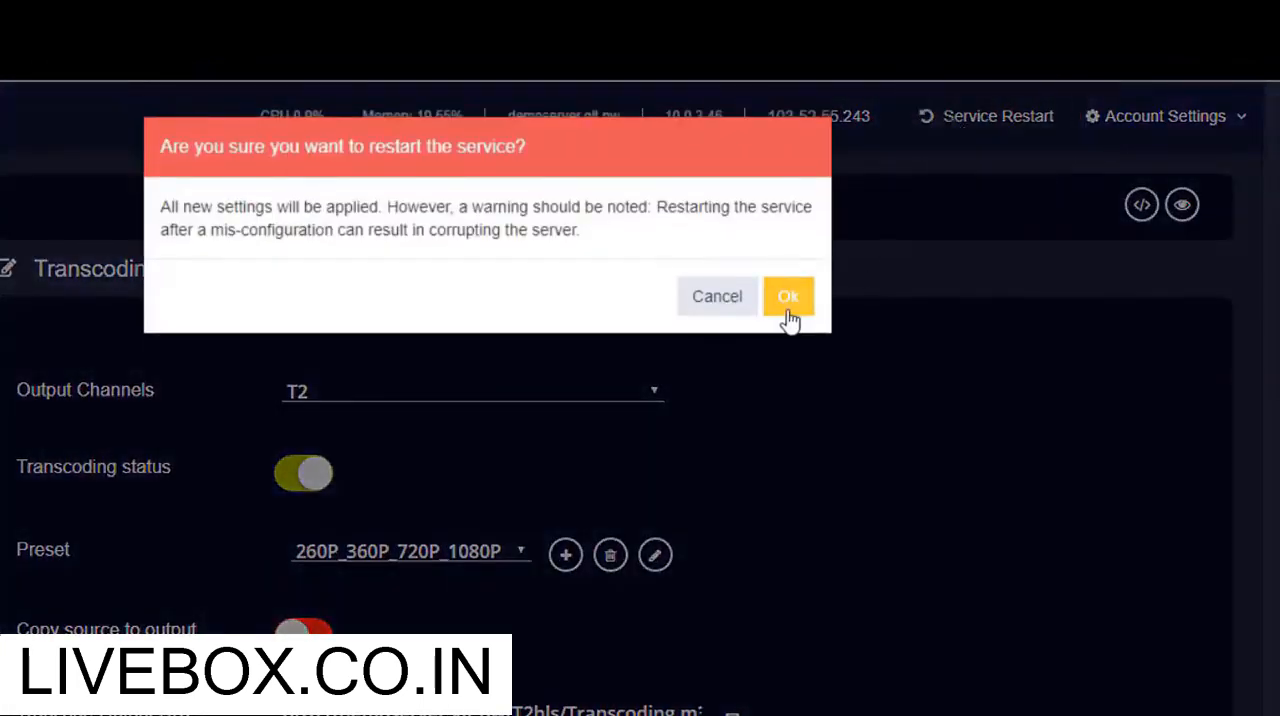
click(788, 296)
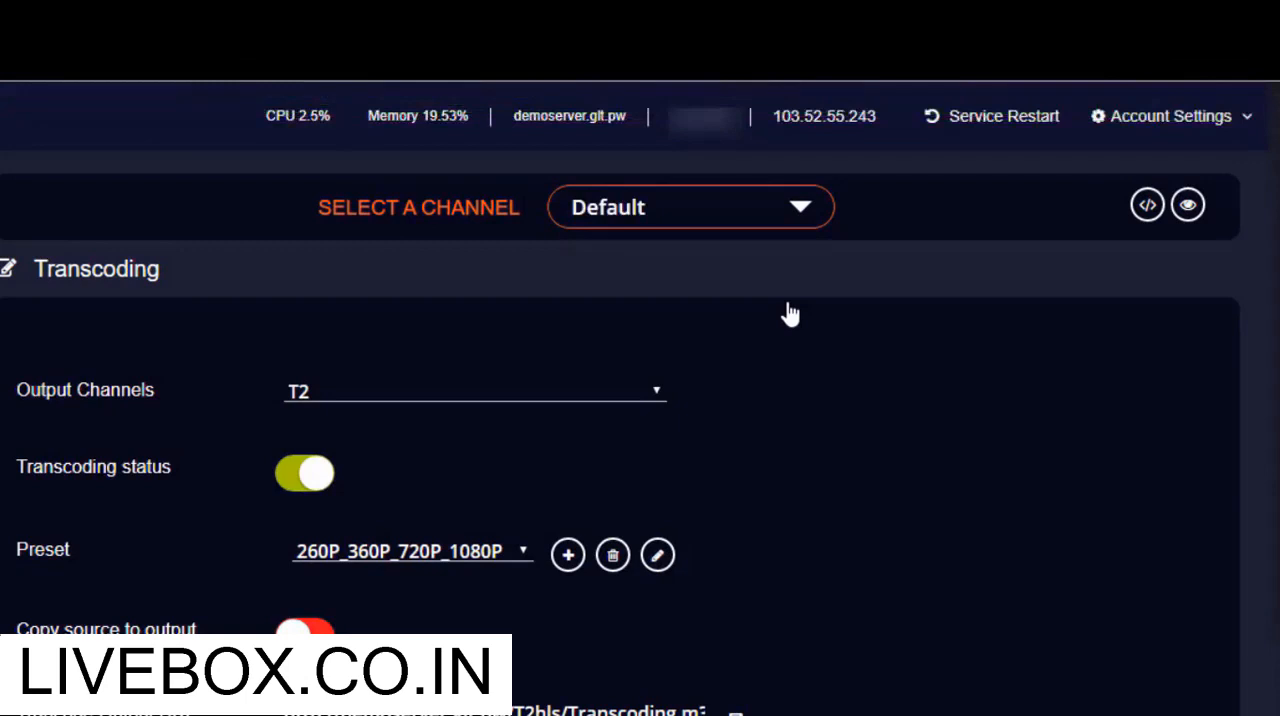
click(690, 208)
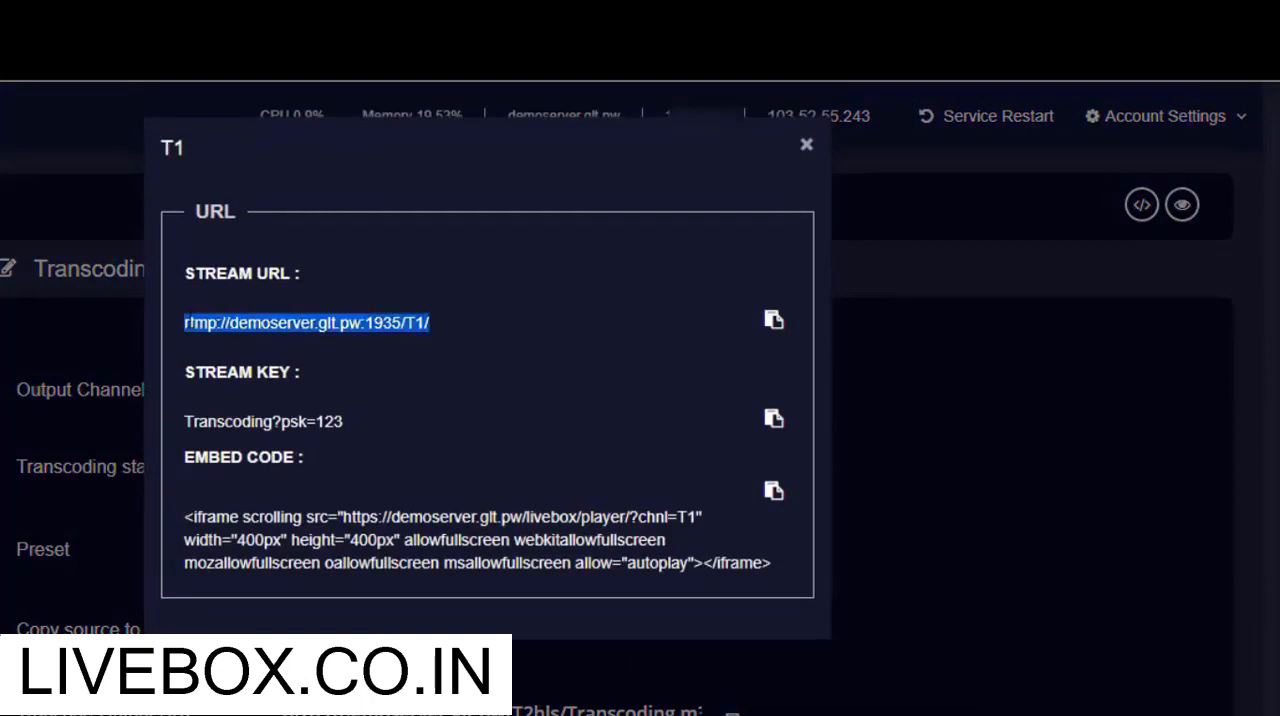
Select T1's stream URL and stream key for copying.
double_click(264, 420)
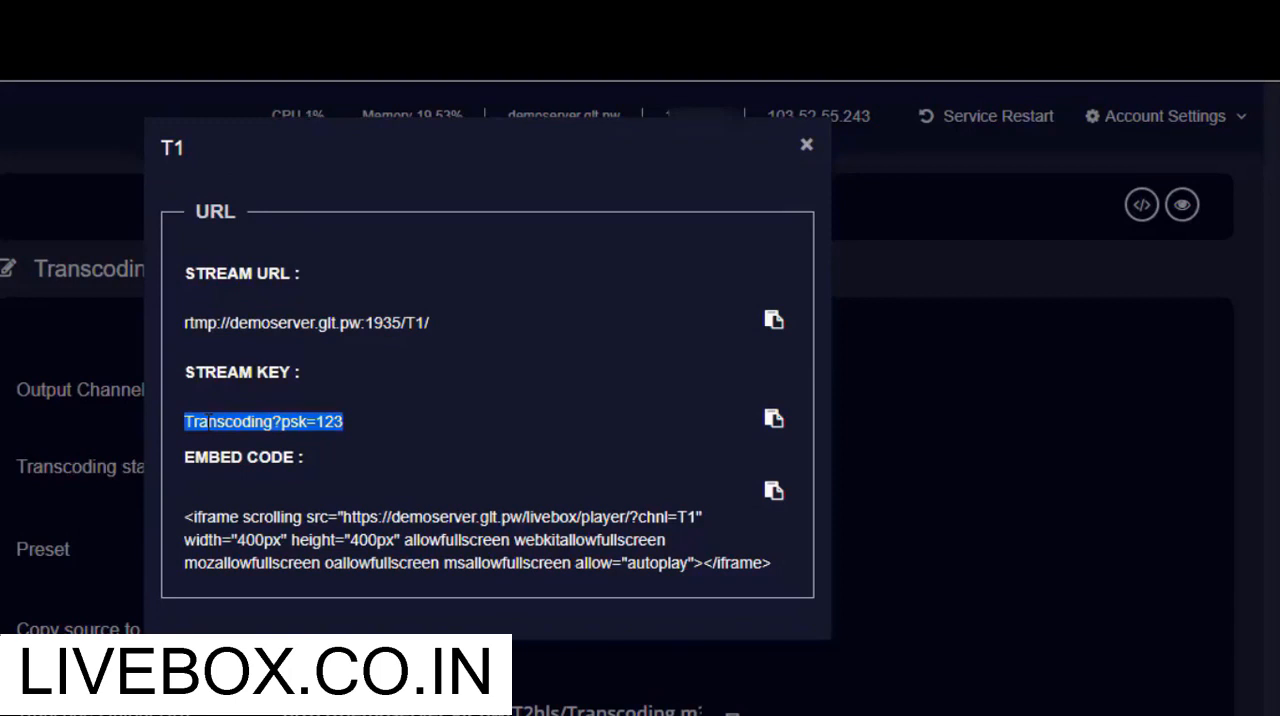
click(808, 144)
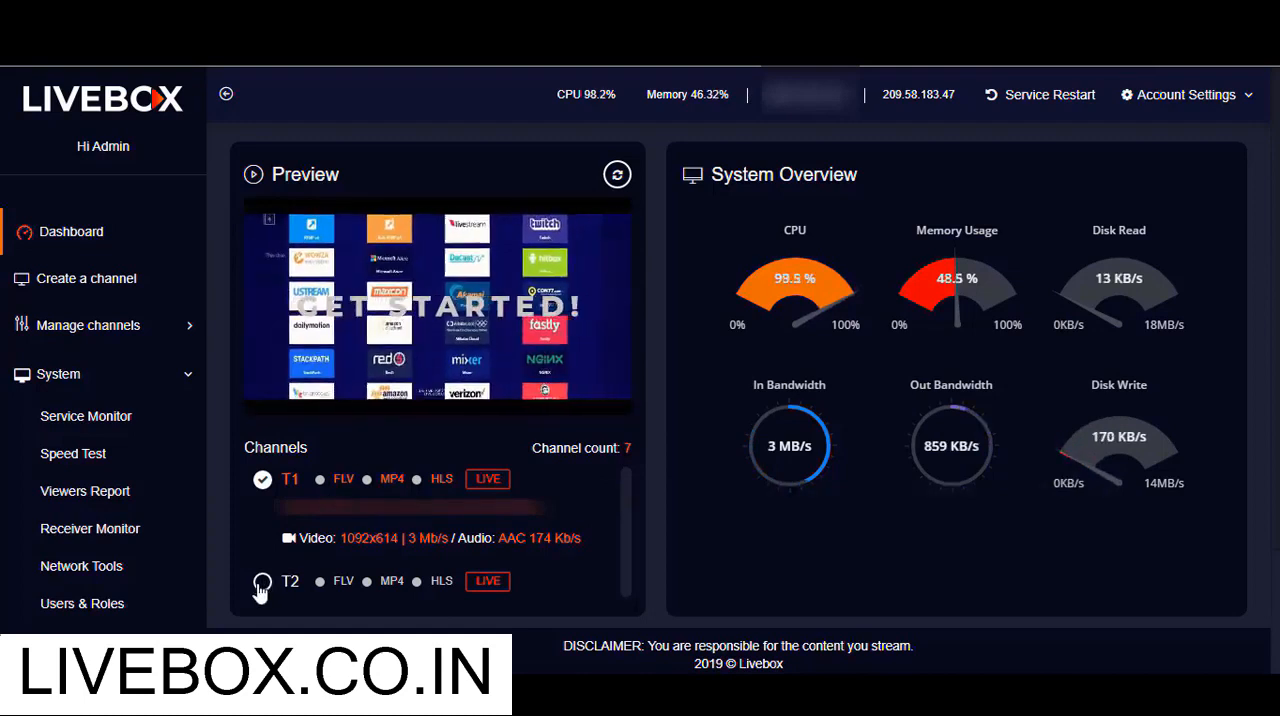
Preview channel T2 playing live from the dashboard list.
click(262, 580)
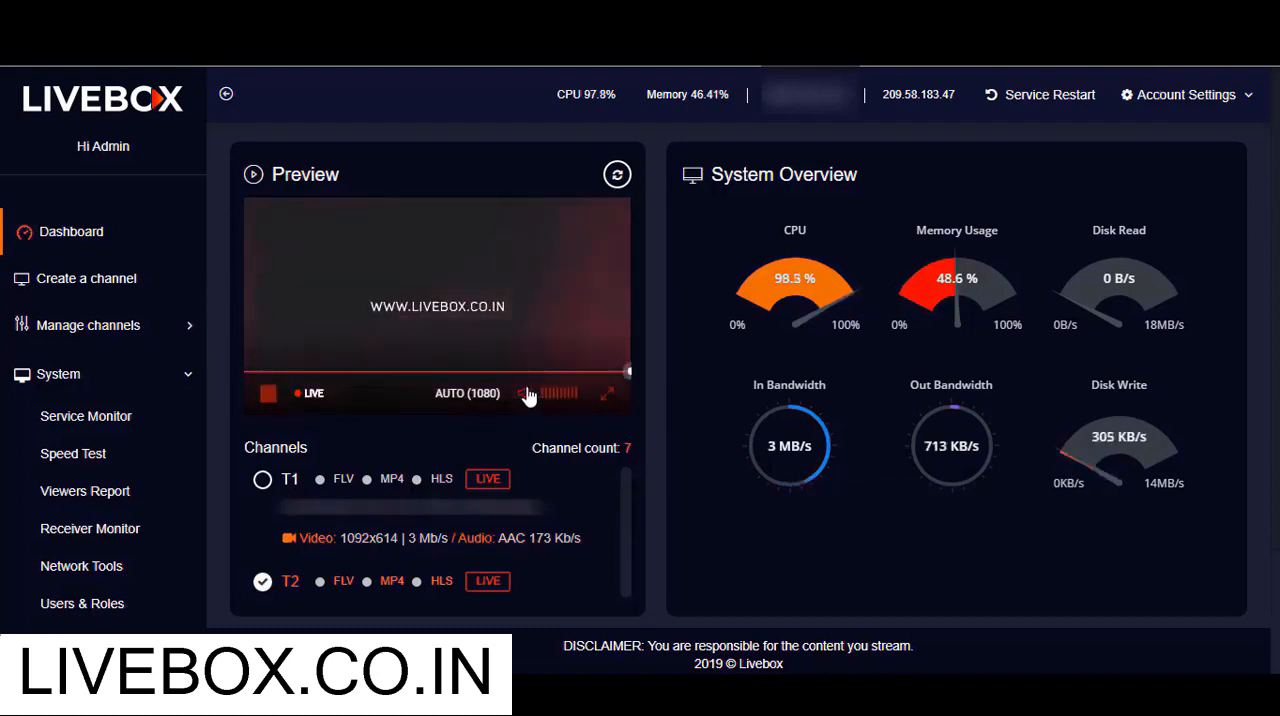
click(466, 392)
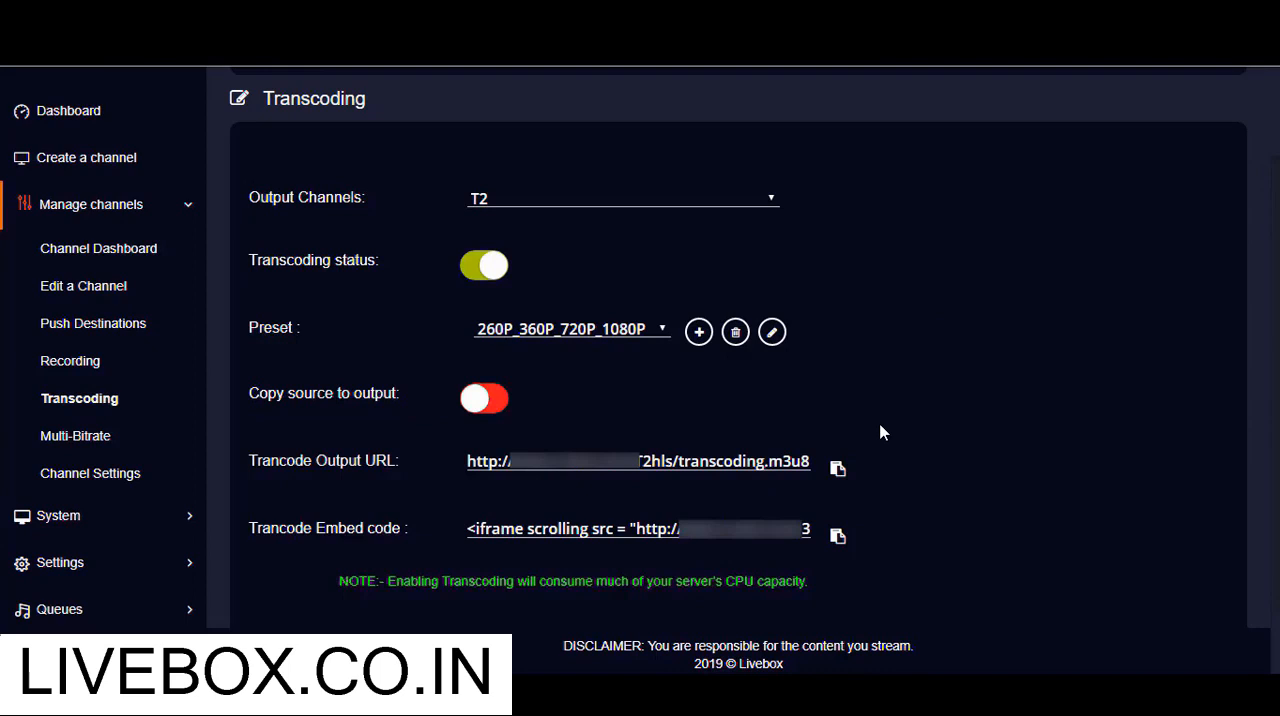
mouse_move(336, 512)
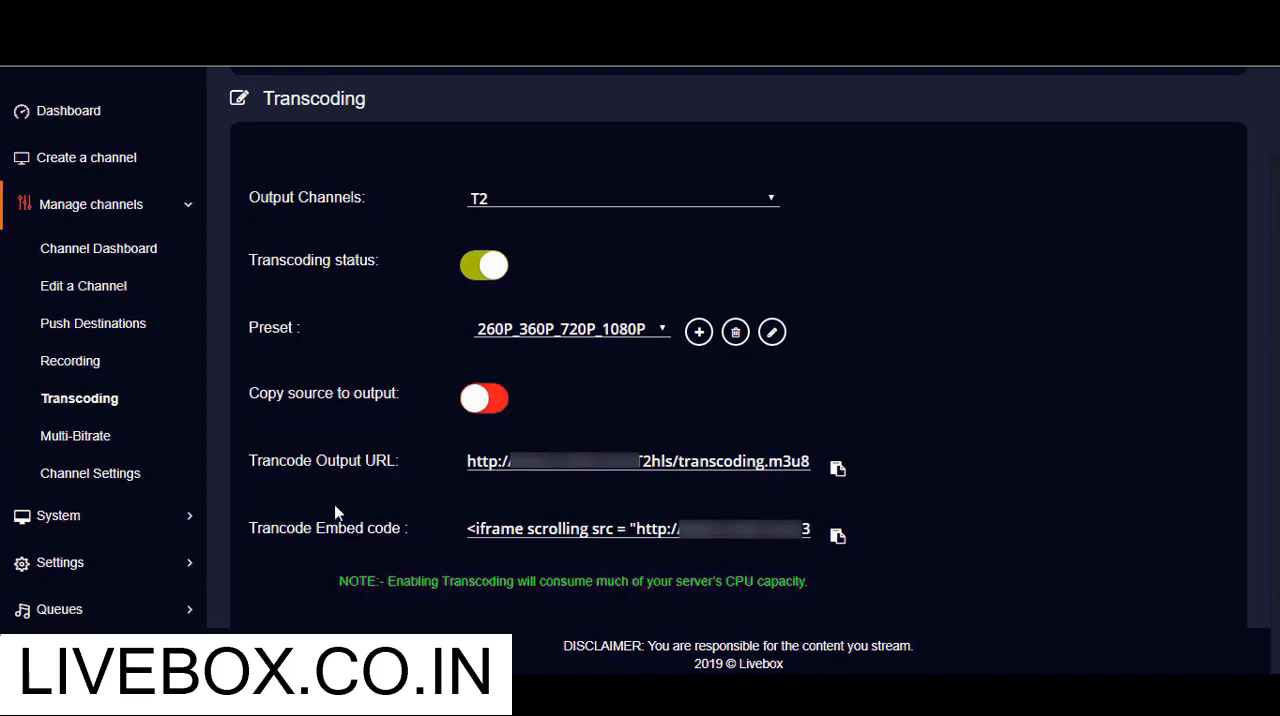
mouse_move(388, 498)
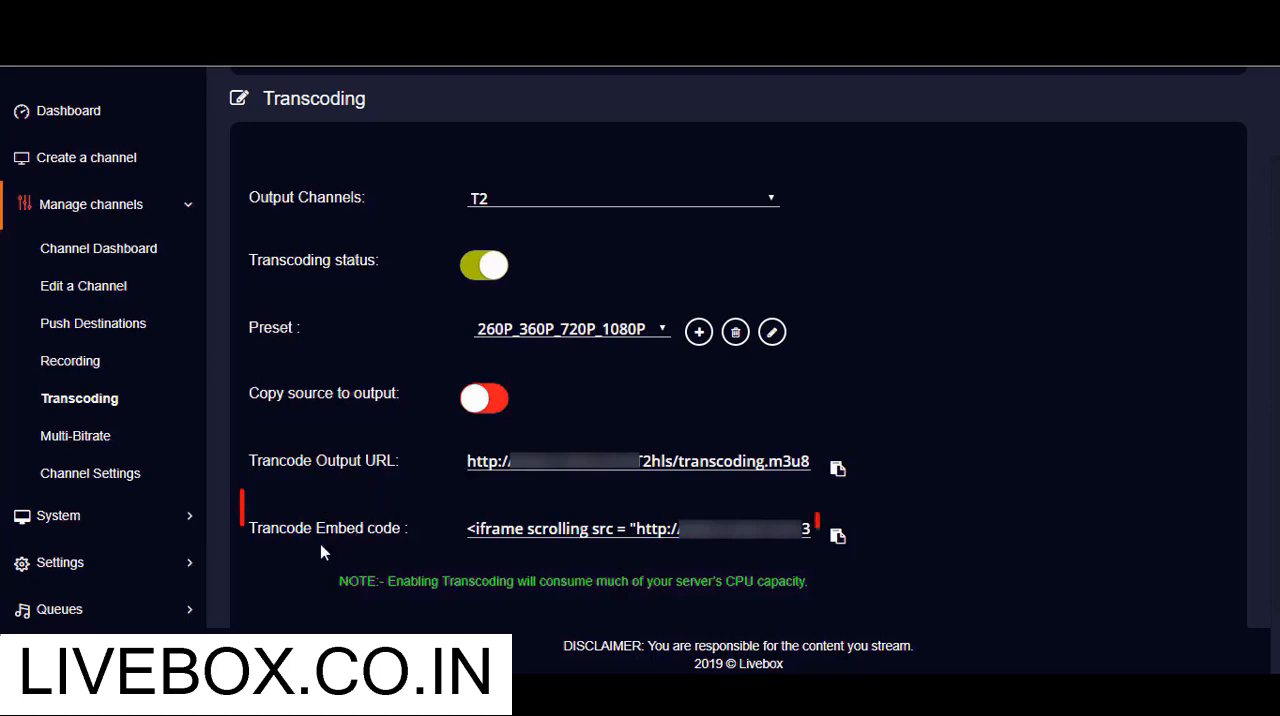
Return to the dashboard showing the Default channel preview and T1.
click(838, 536)
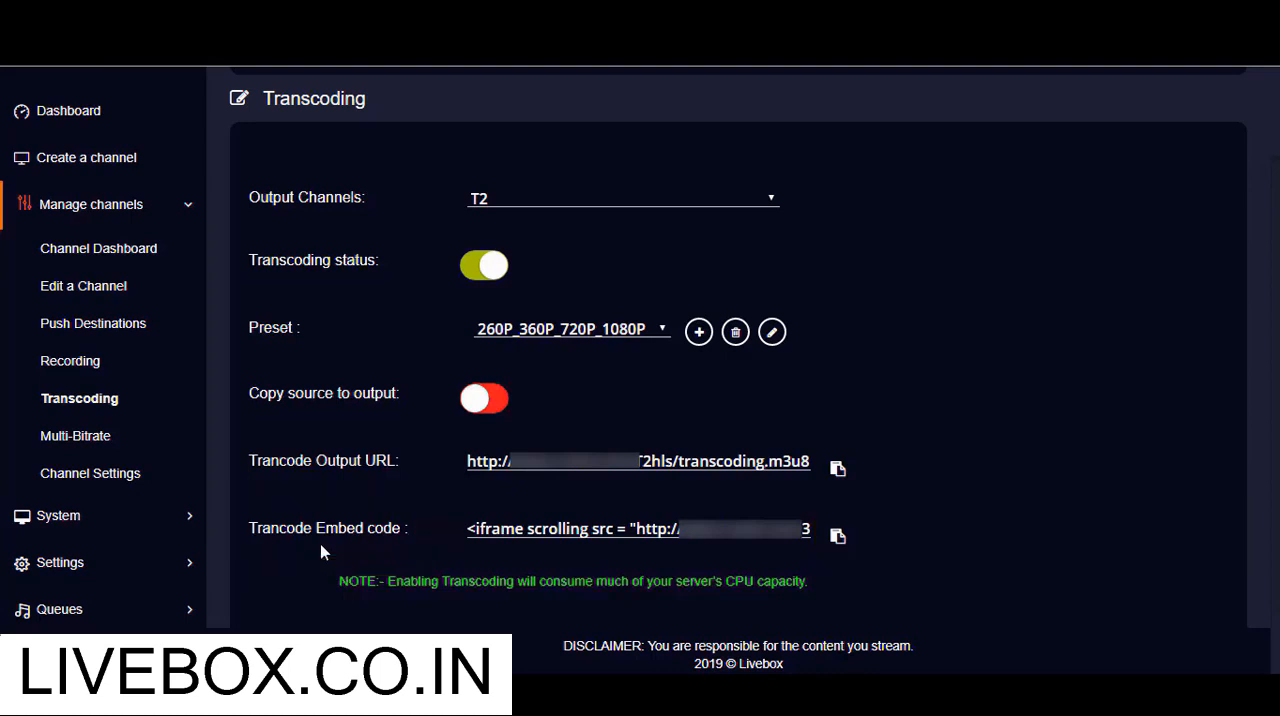
click(72, 230)
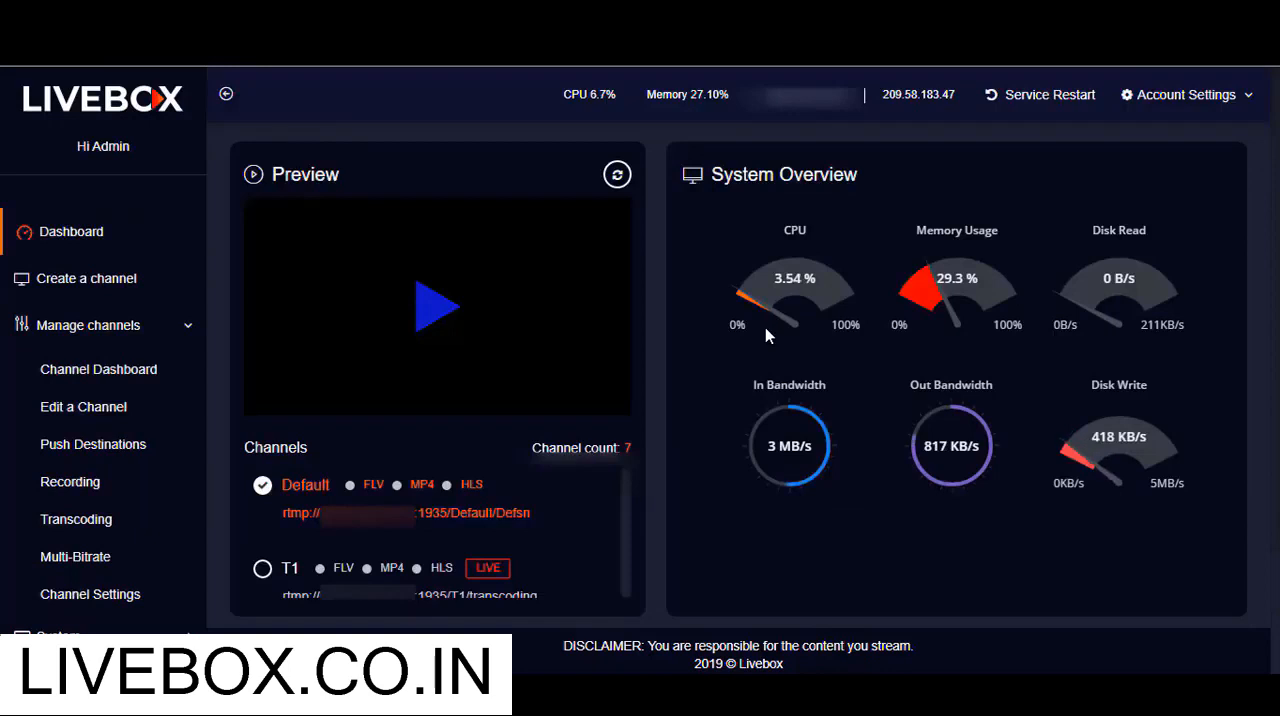